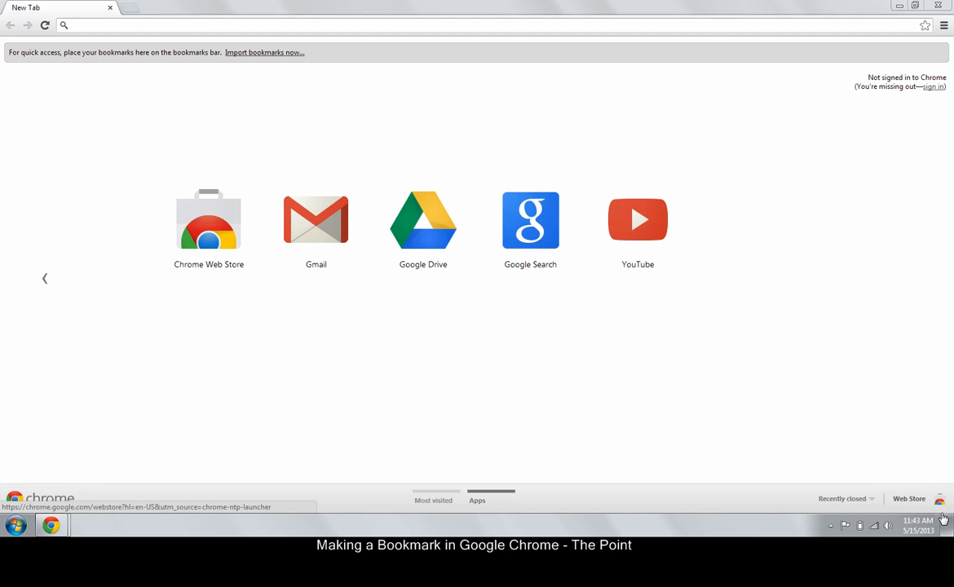
pyautogui.moveTo(697, 455)
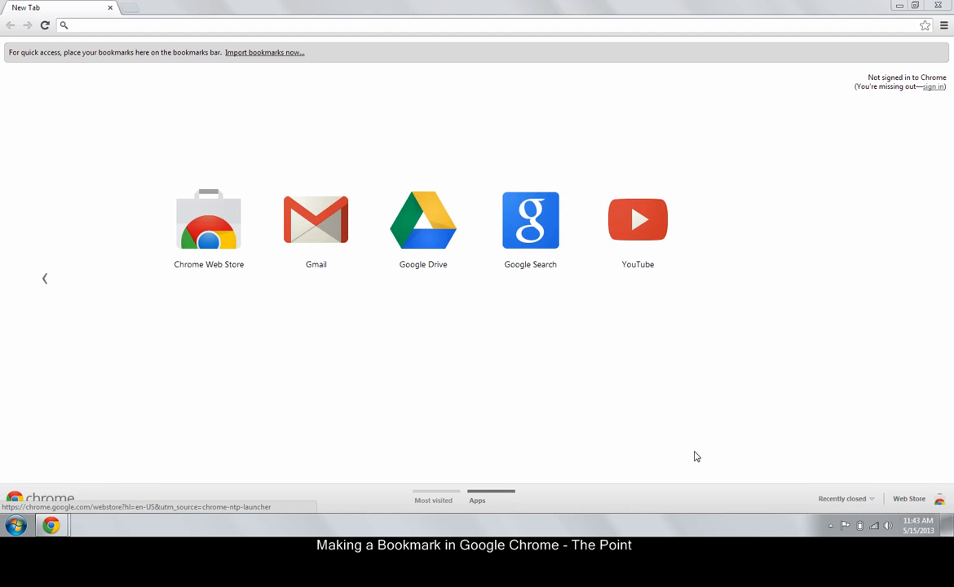
pyautogui.moveTo(702, 436)
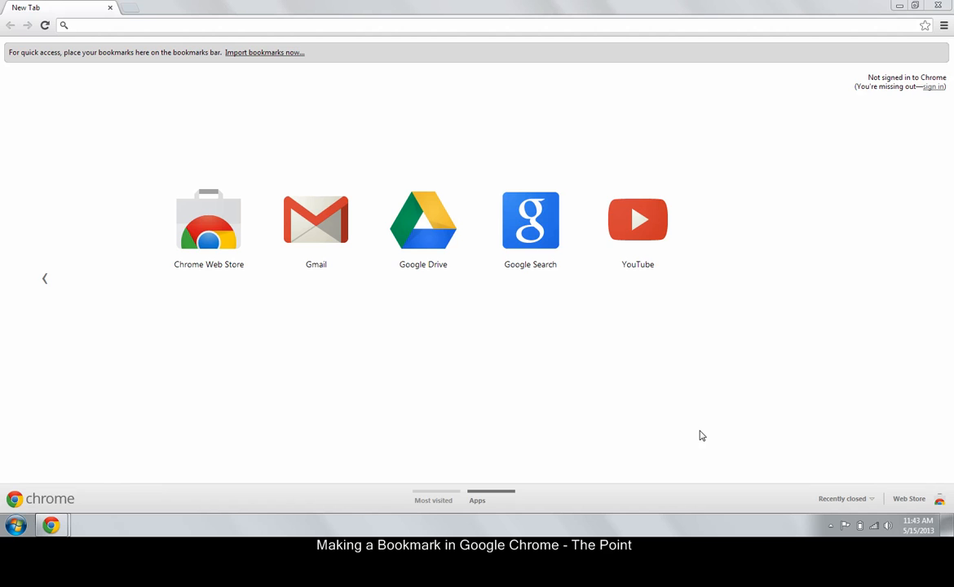
pyautogui.moveTo(686, 433)
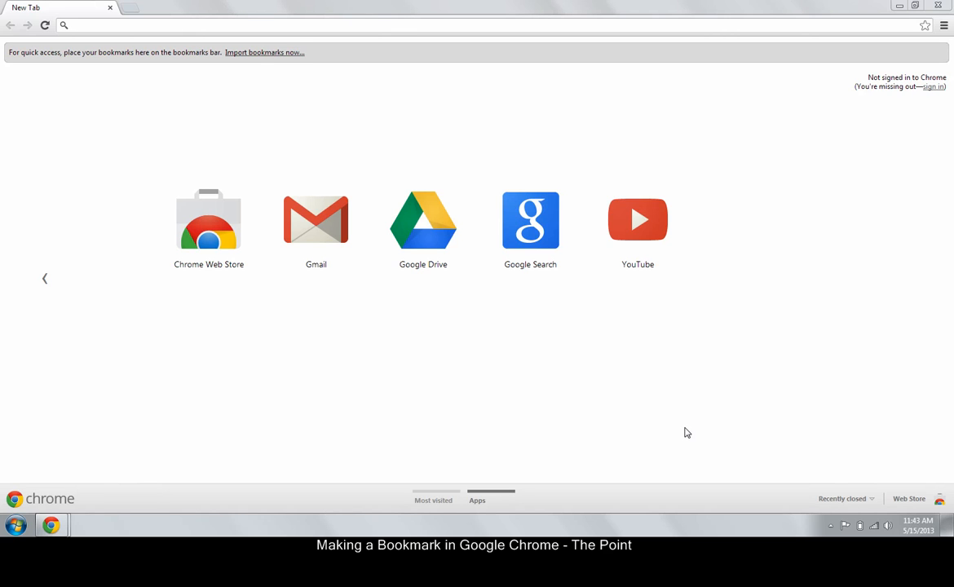
pyautogui.moveTo(362, 331)
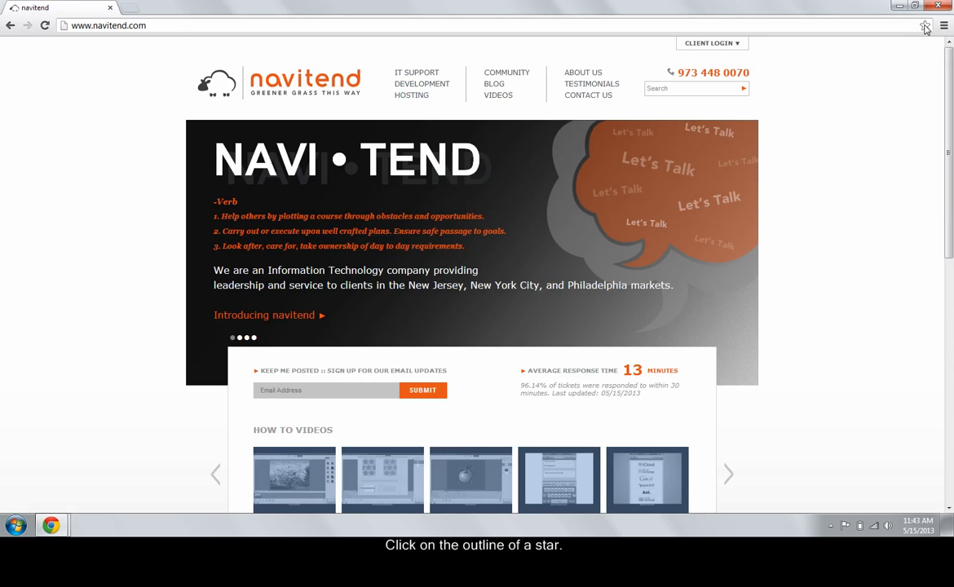
# Bookmark the navitend page as 'navitend' on the bookmarks bar and return to its tab
pyautogui.click(925, 26)
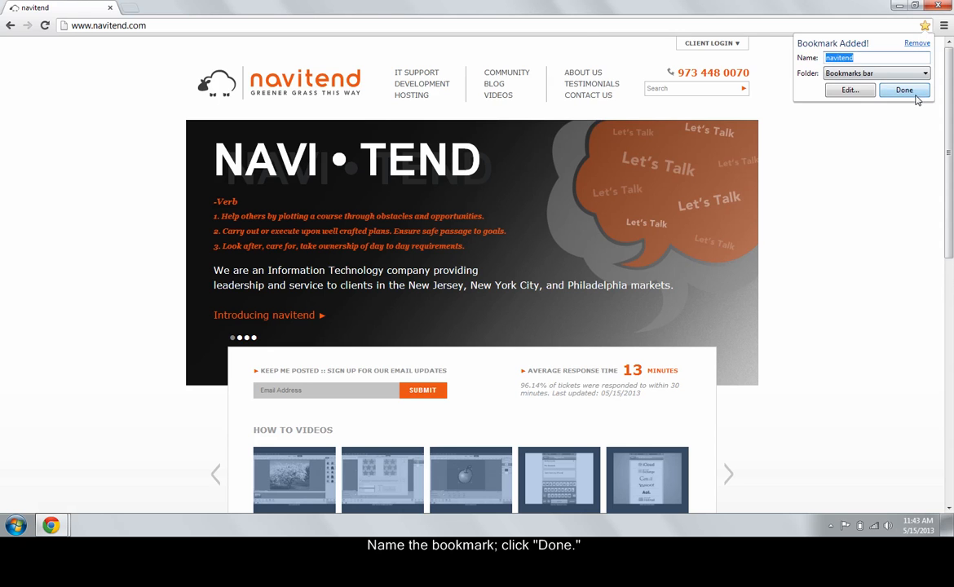
pyautogui.click(903, 89)
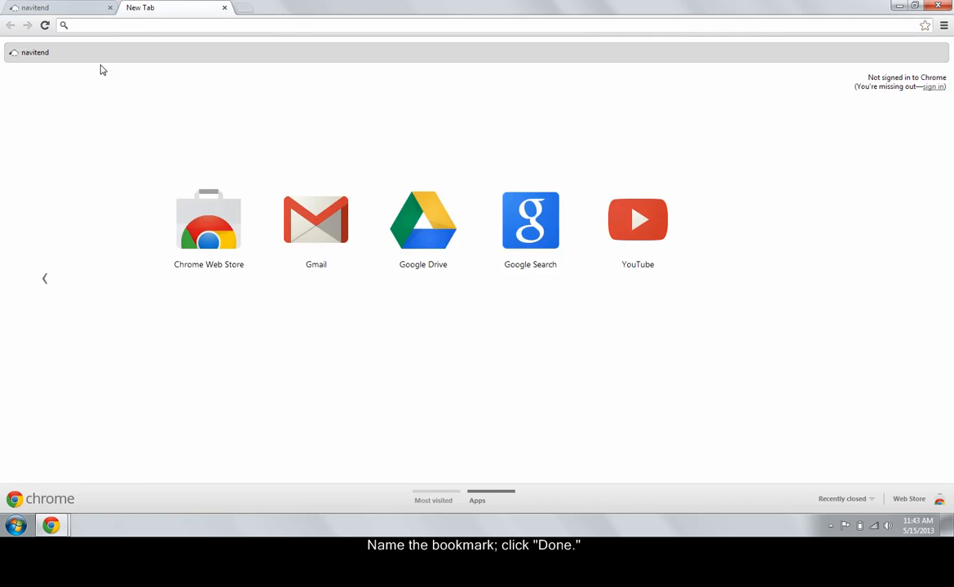
pyautogui.click(35, 52)
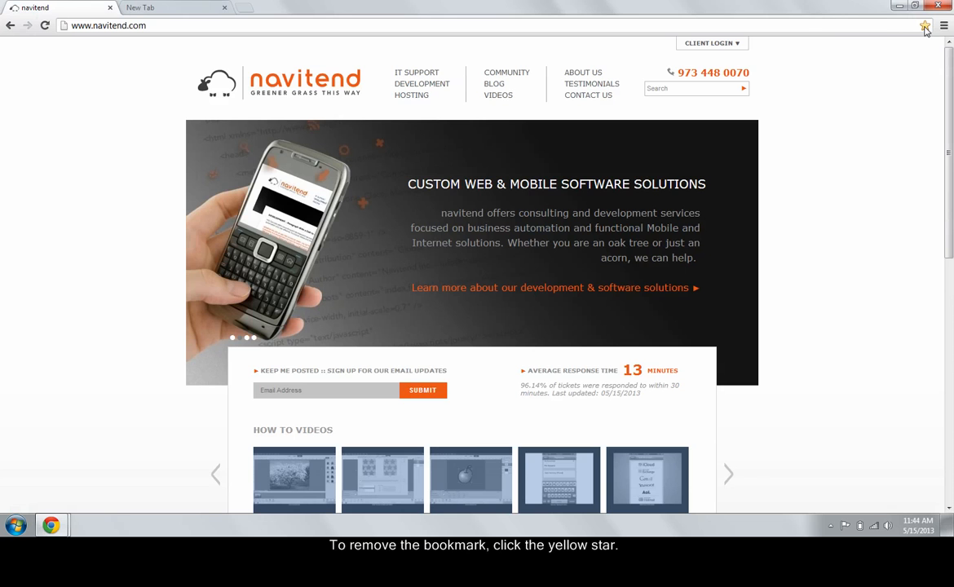
# Remove the navitend bookmark from the star's bookmark bubble
pyautogui.click(925, 25)
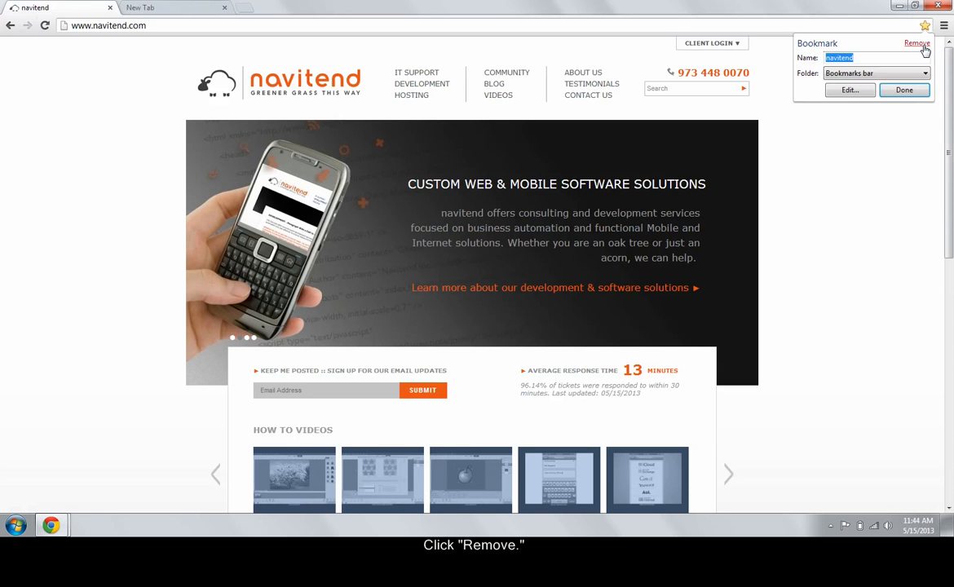
pyautogui.click(917, 43)
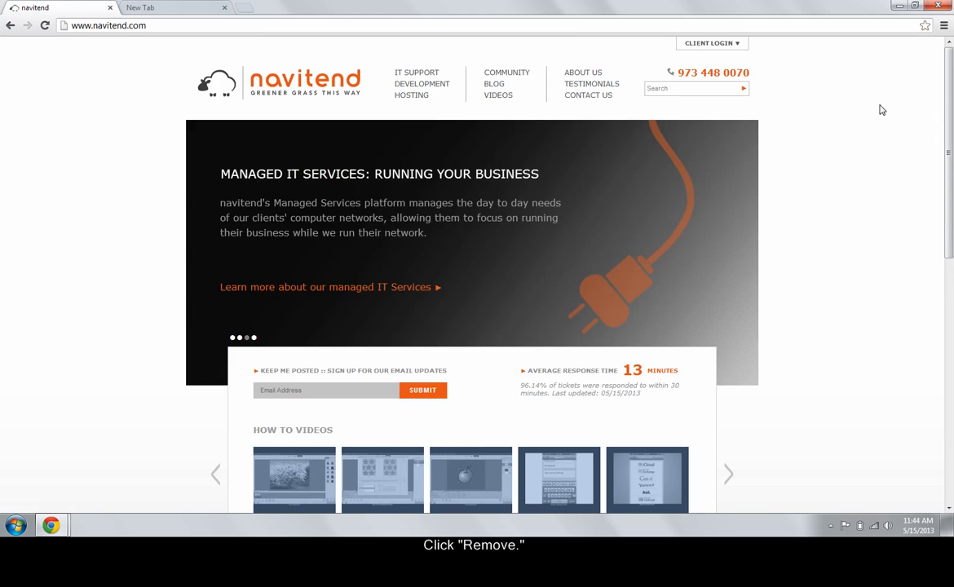